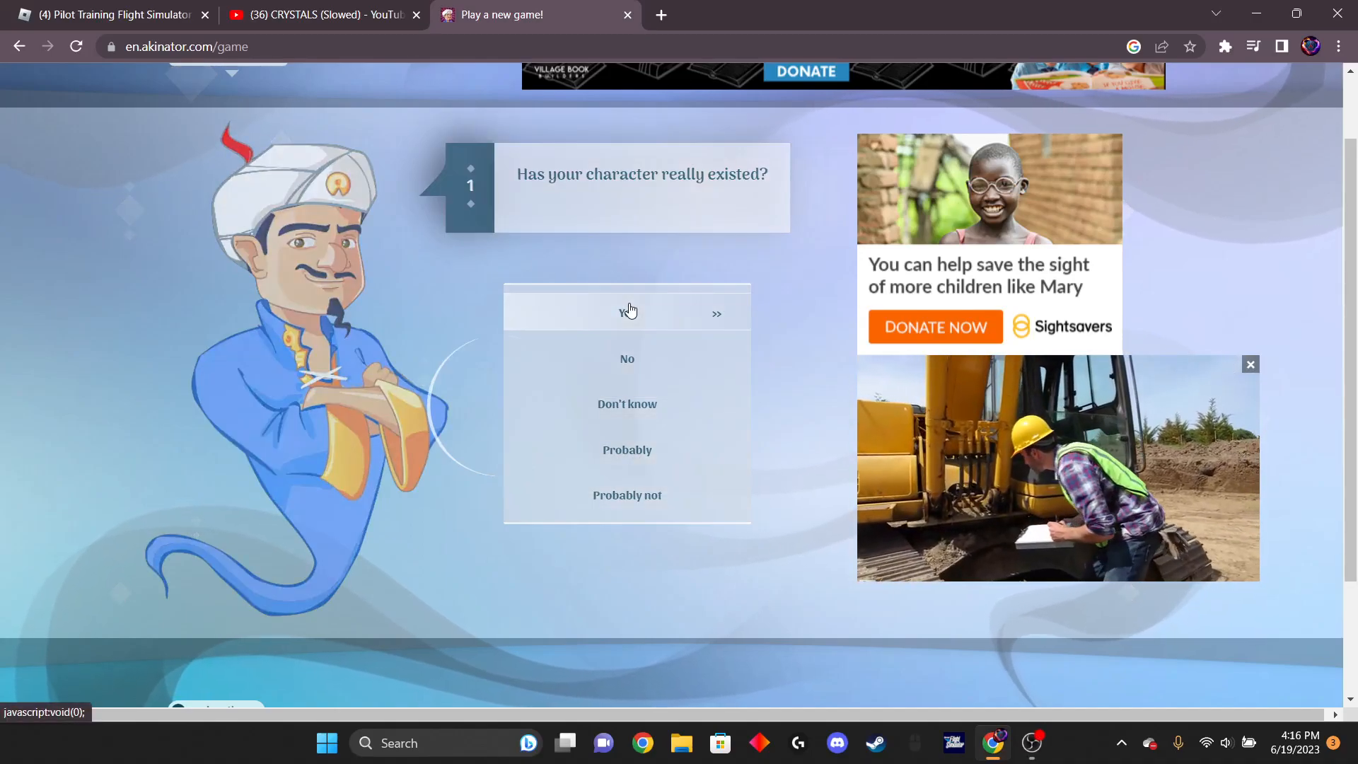
- Answer Yes that the character really existed, has a gaming channel, and the barking question
left_click(627, 314)
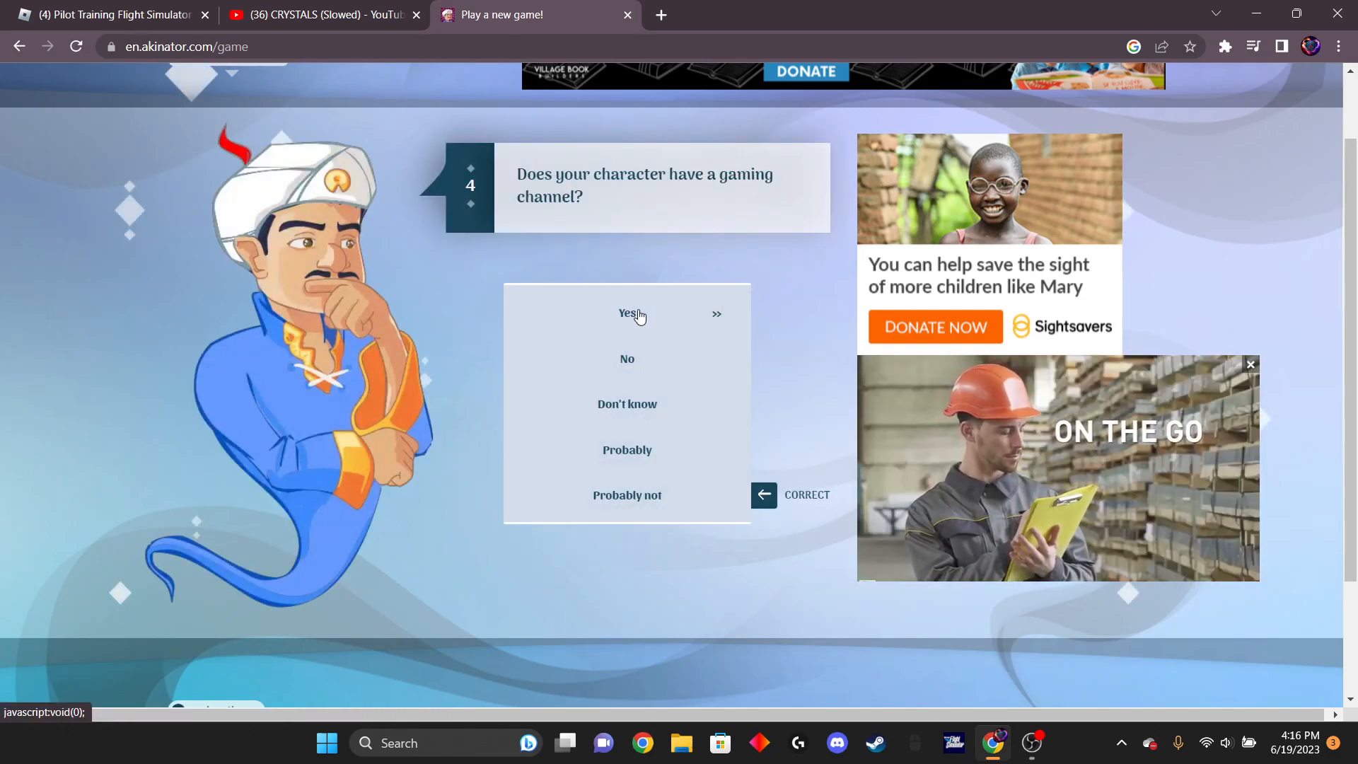
left_click(627, 313)
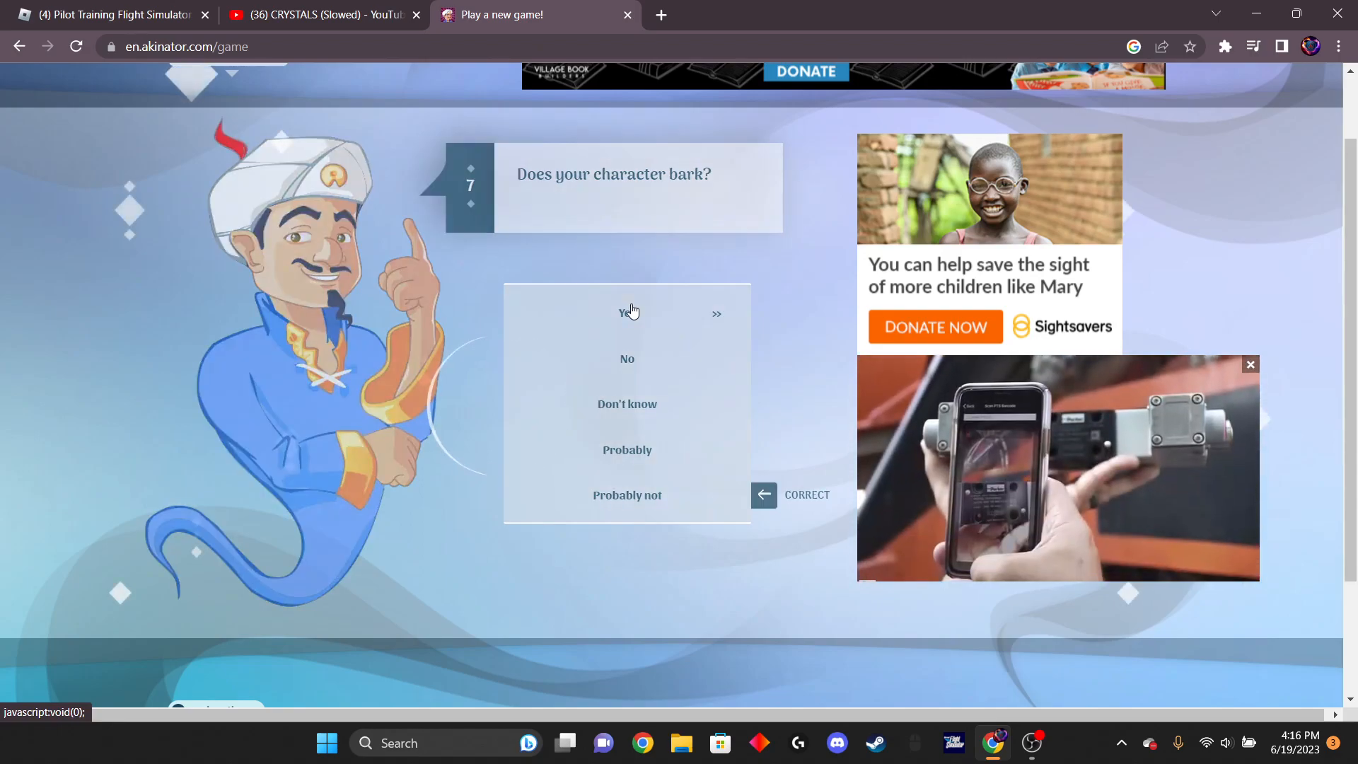
left_click(626, 313)
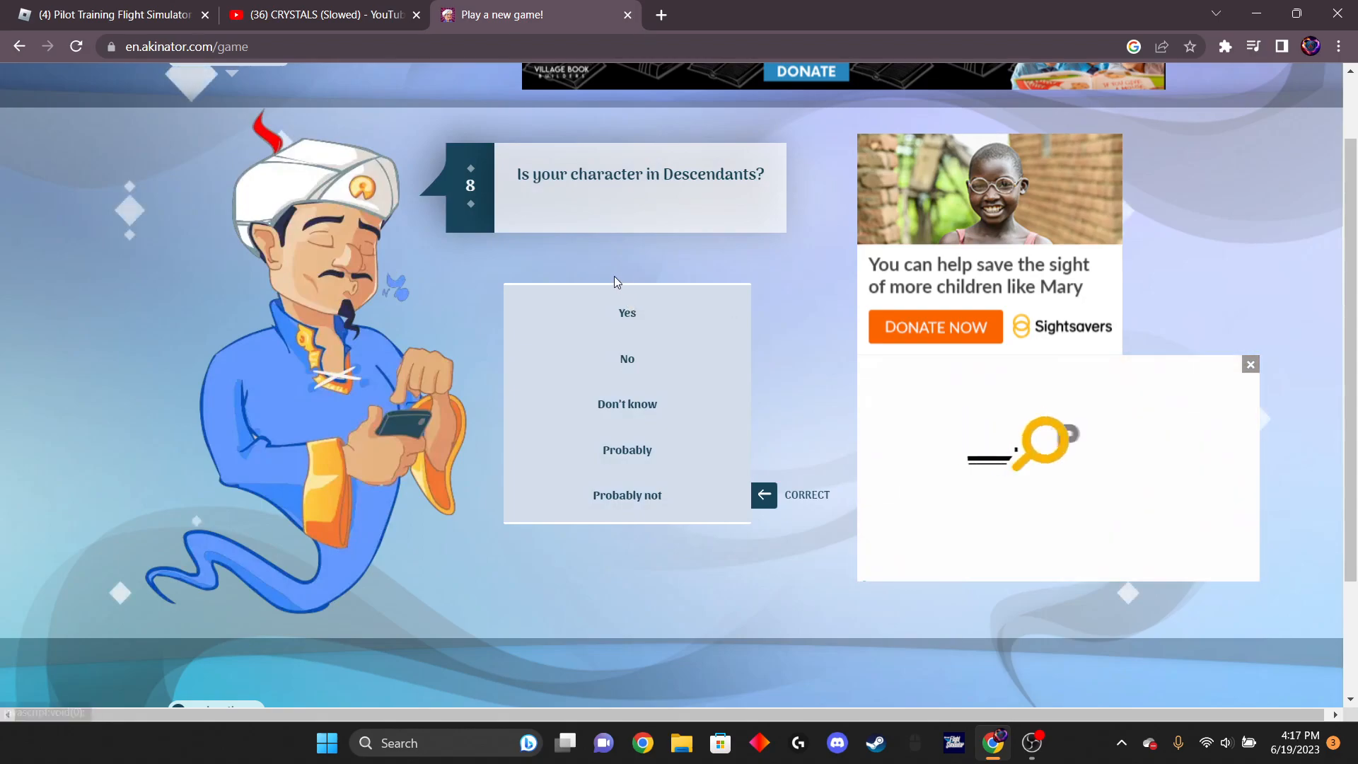
- Answer No to Descendants, Yandere Simulator 1980s Mode, singing about food, telepath and Twilight
left_click(627, 358)
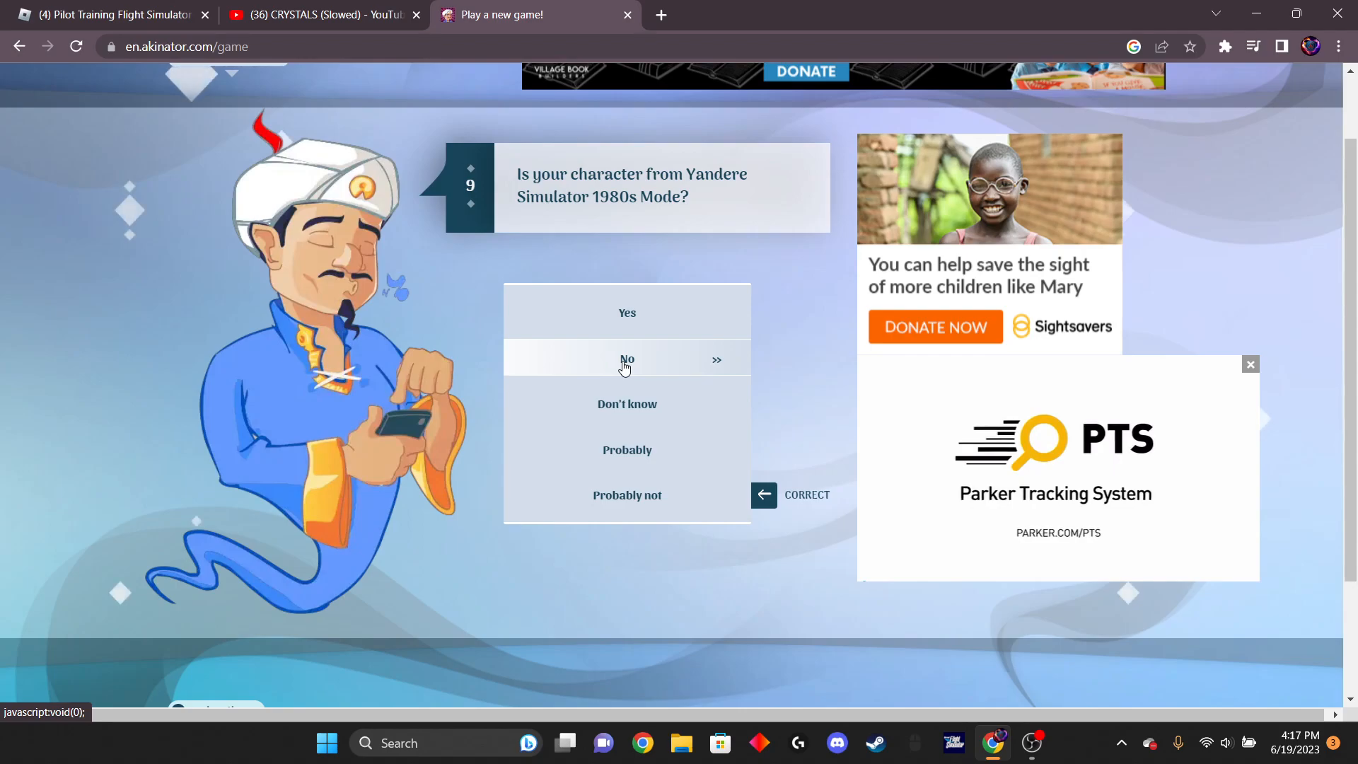
left_click(627, 358)
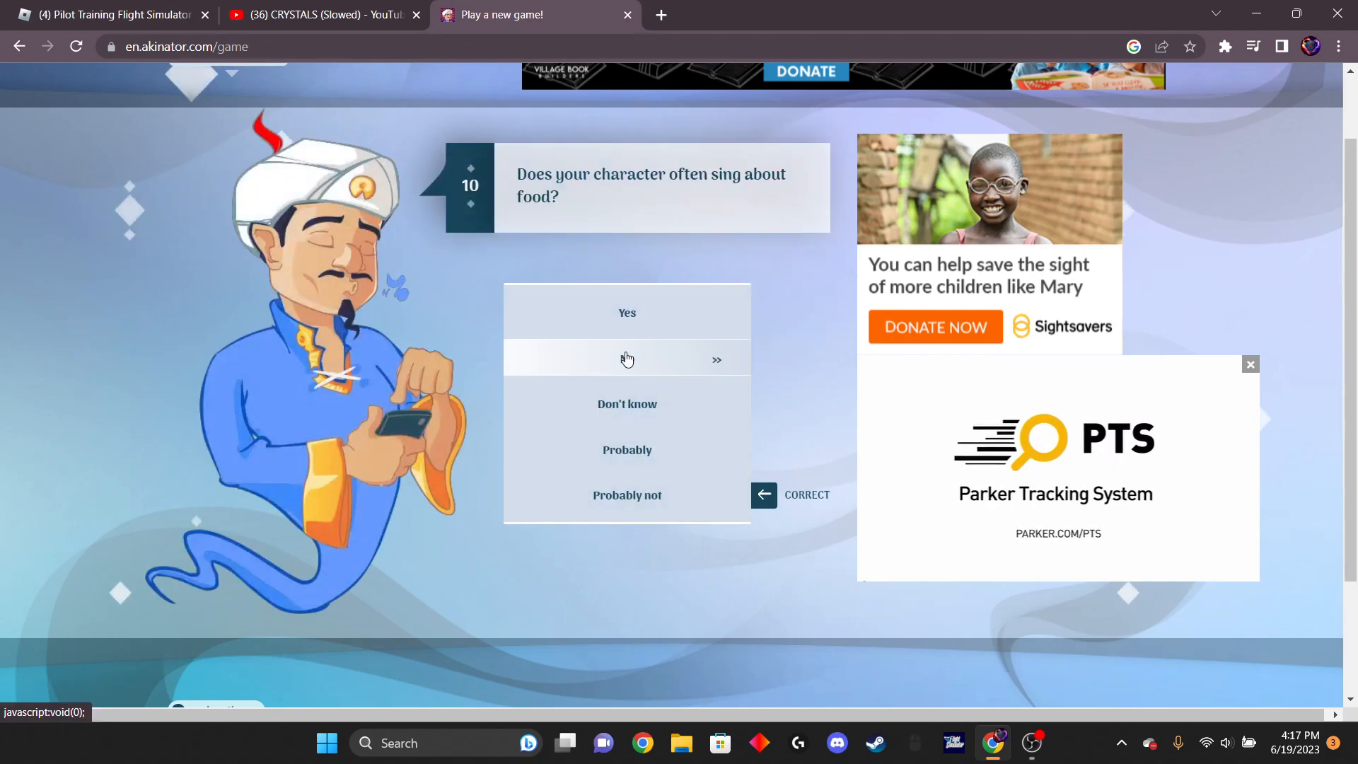
left_click(626, 358)
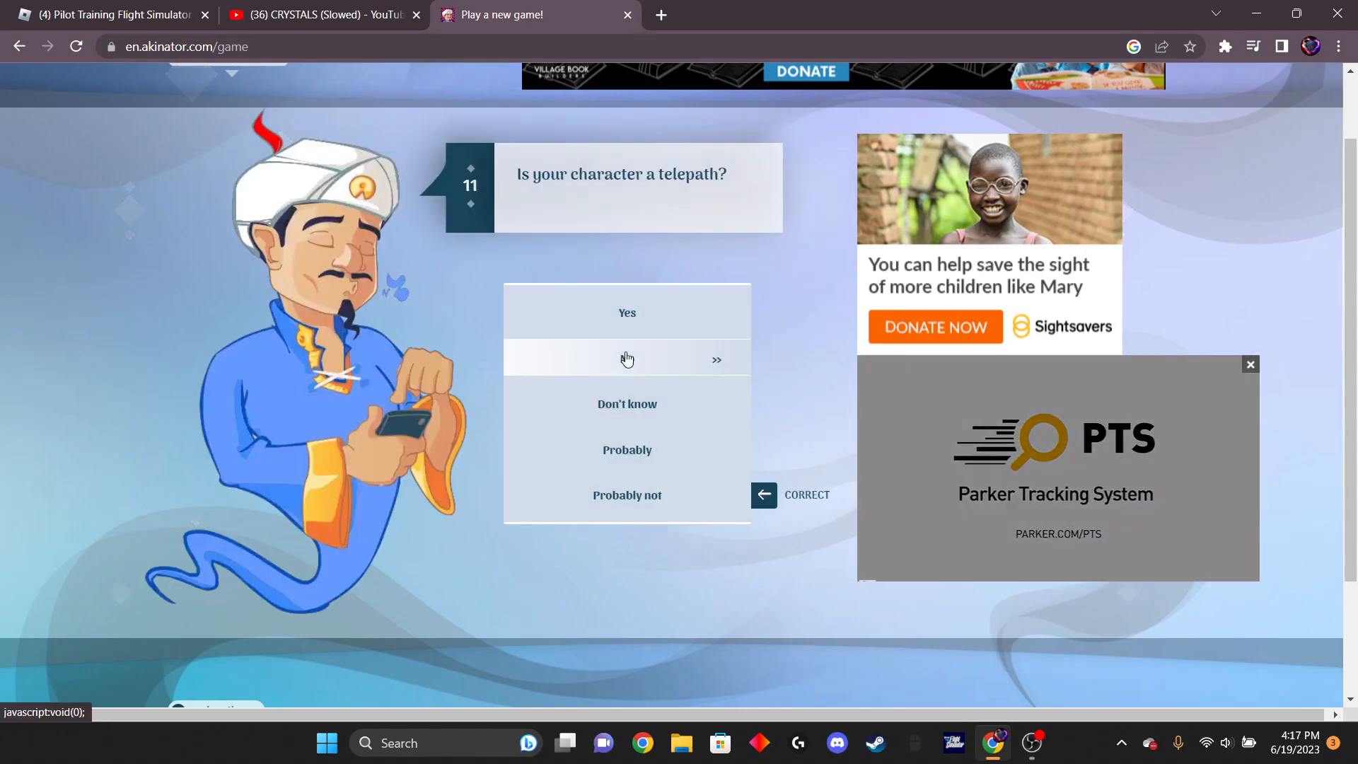
left_click(626, 358)
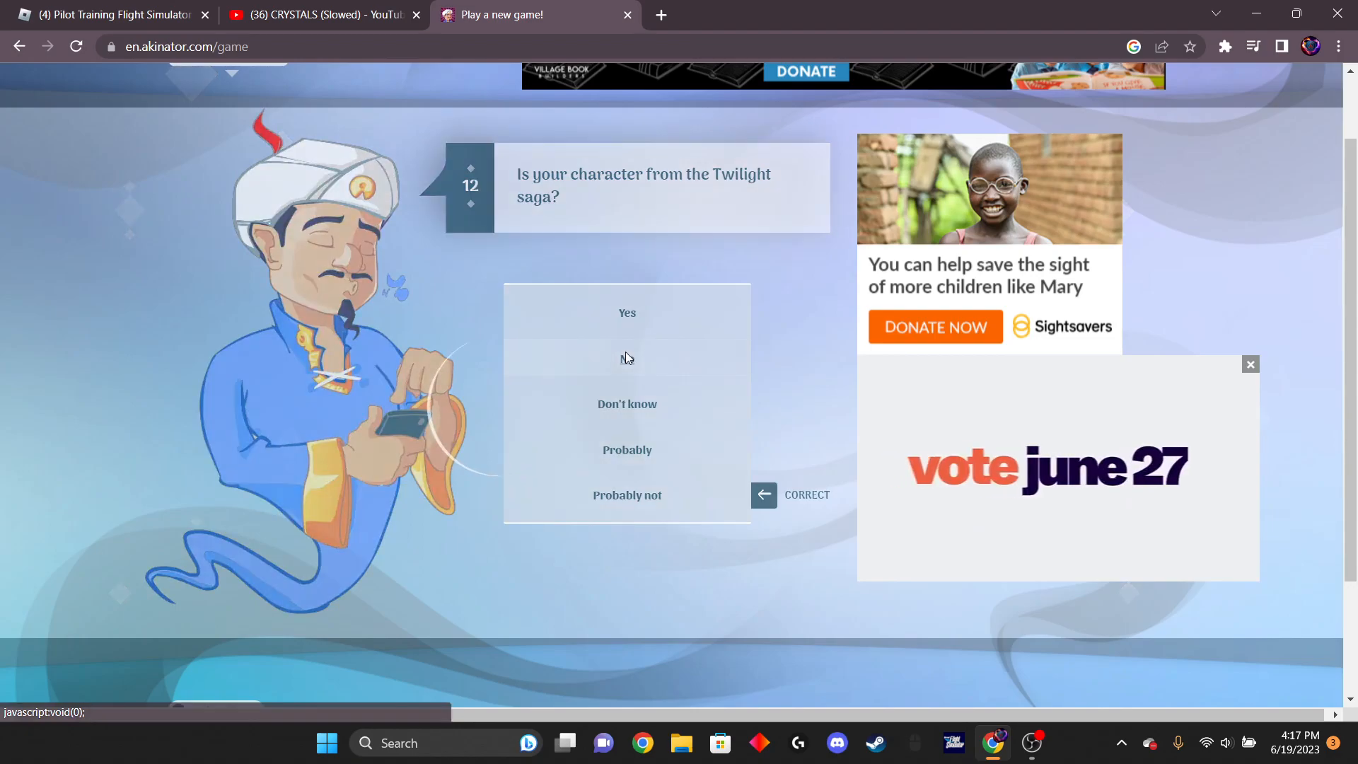
left_click(626, 358)
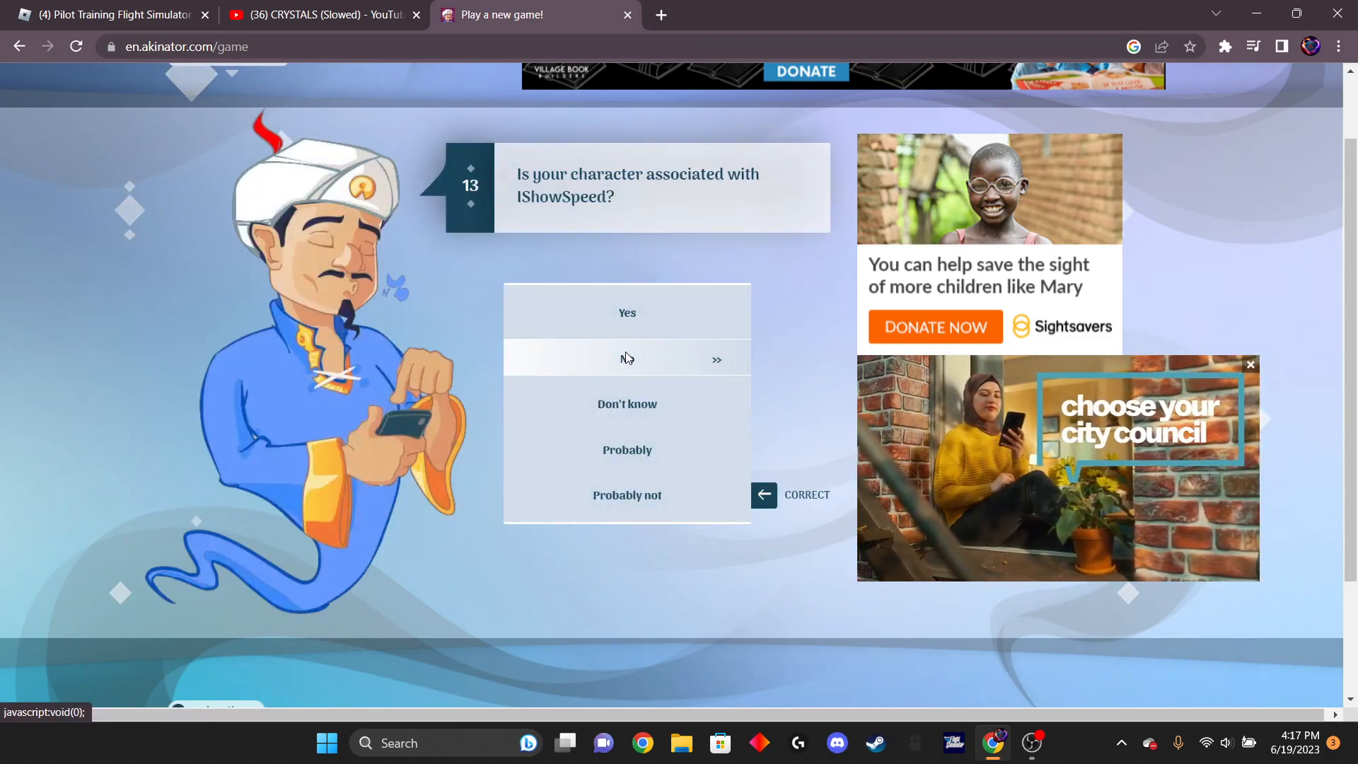
- Answer No to IShowSpeed, Sykkuno, beard and Talking Ben associations, then Yes to rage quitting
left_click(627, 358)
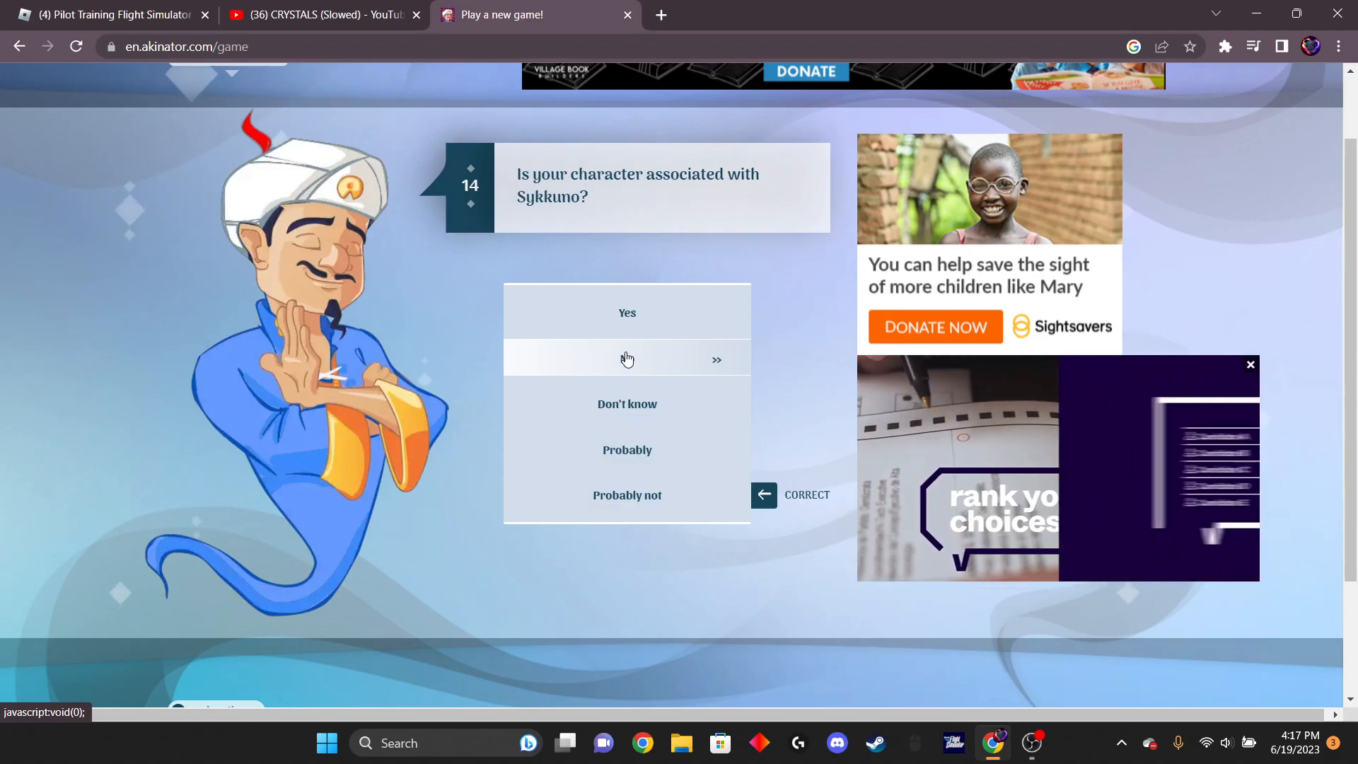
left_click(627, 358)
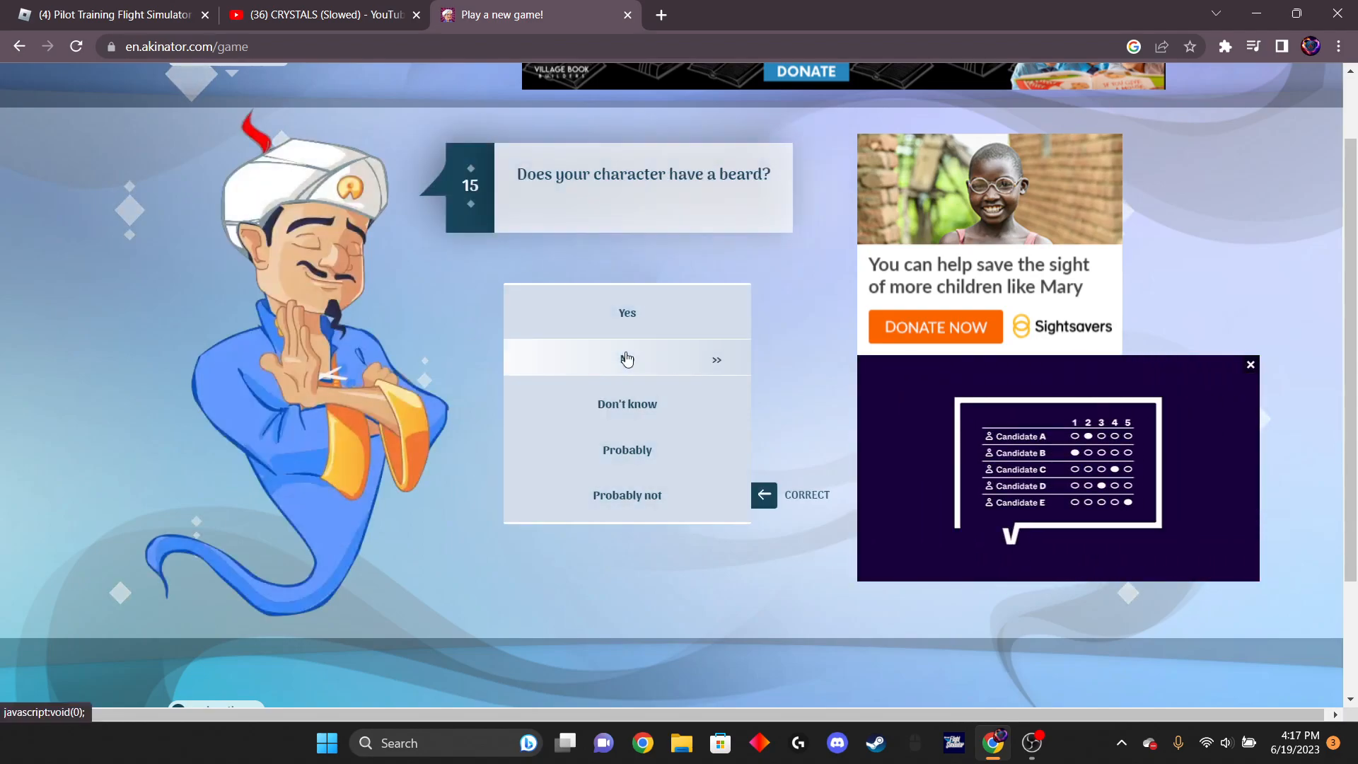
left_click(626, 358)
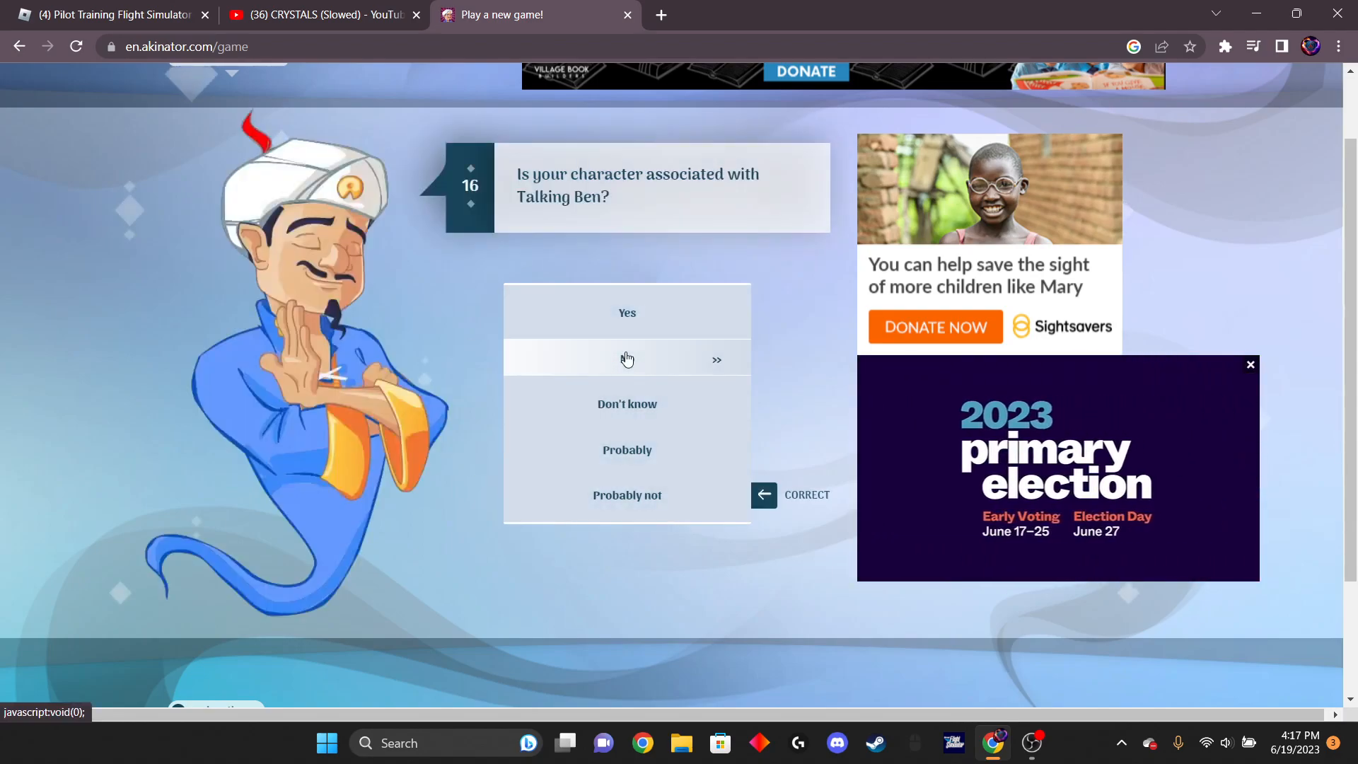
left_click(626, 358)
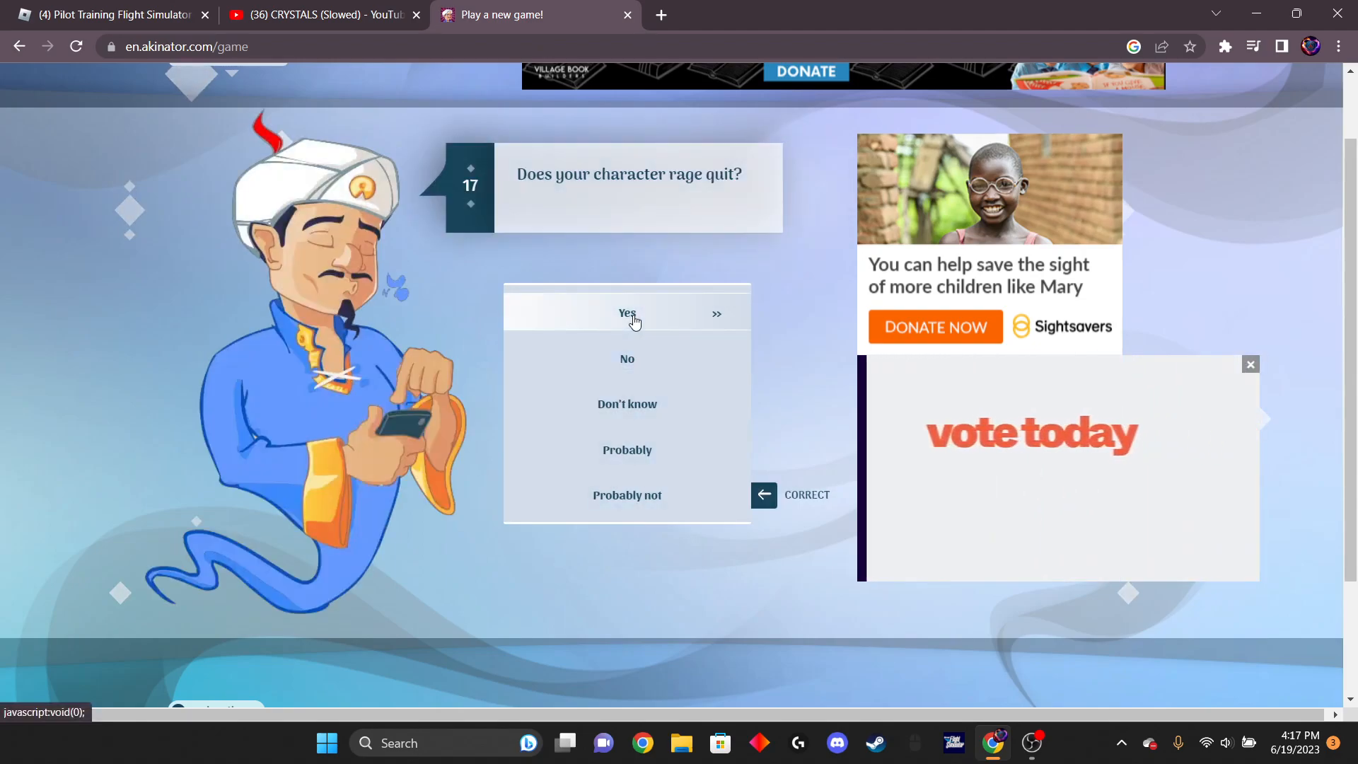
left_click(627, 314)
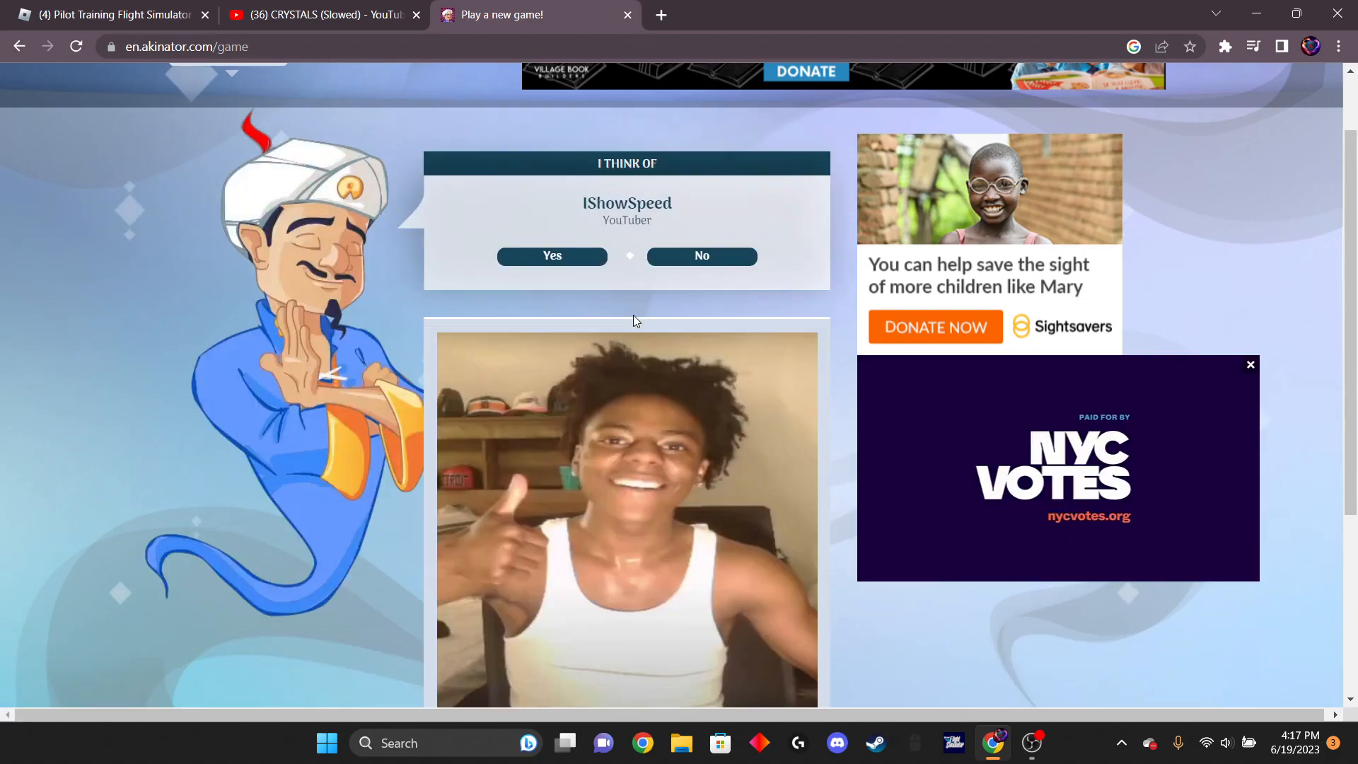
scroll("down", 3)
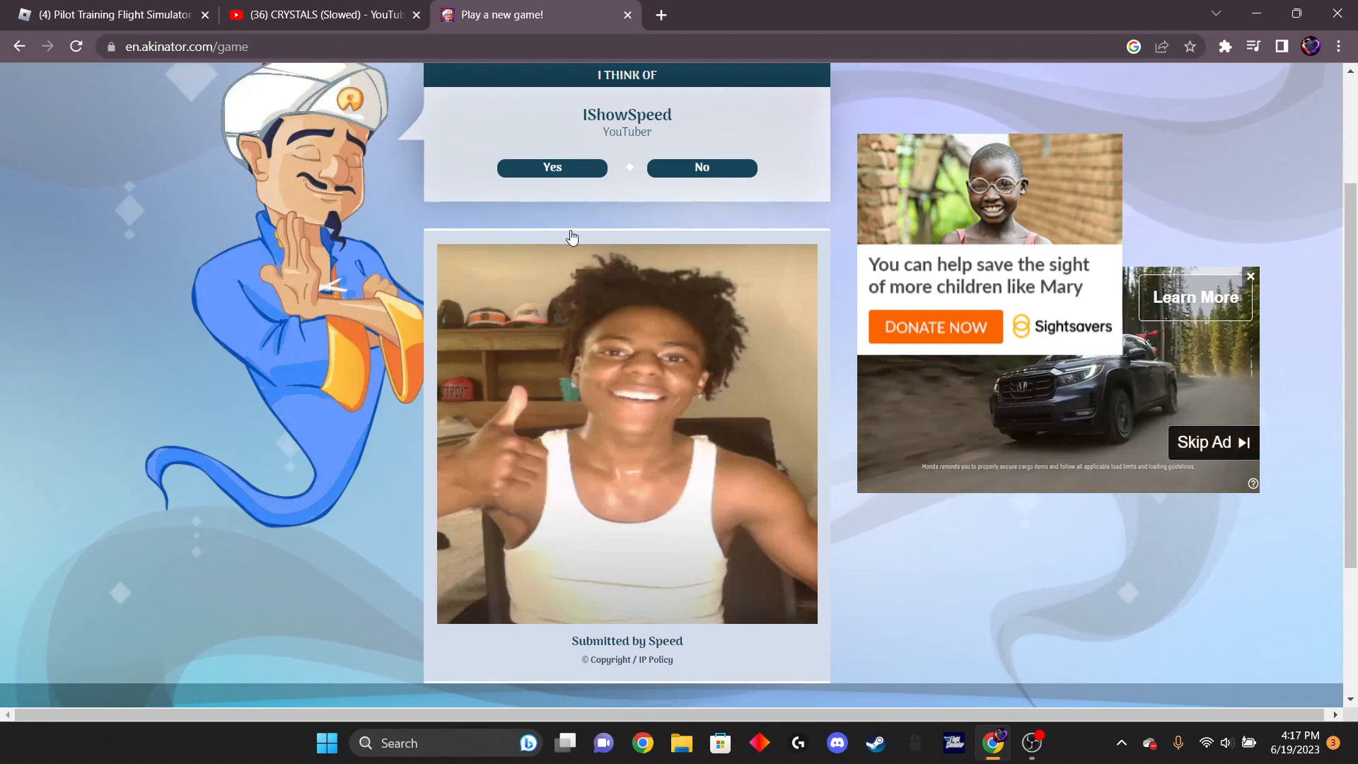
mouse_move(624, 457)
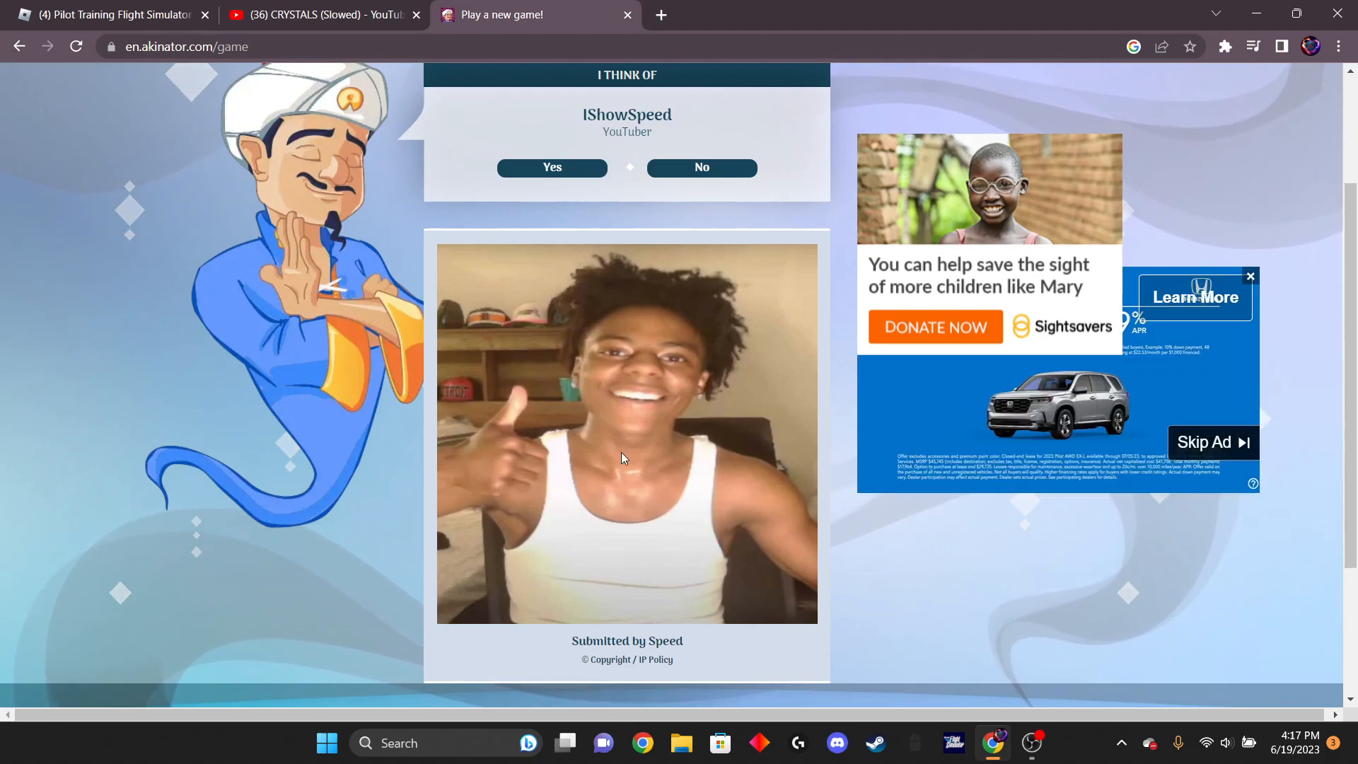
mouse_move(667, 604)
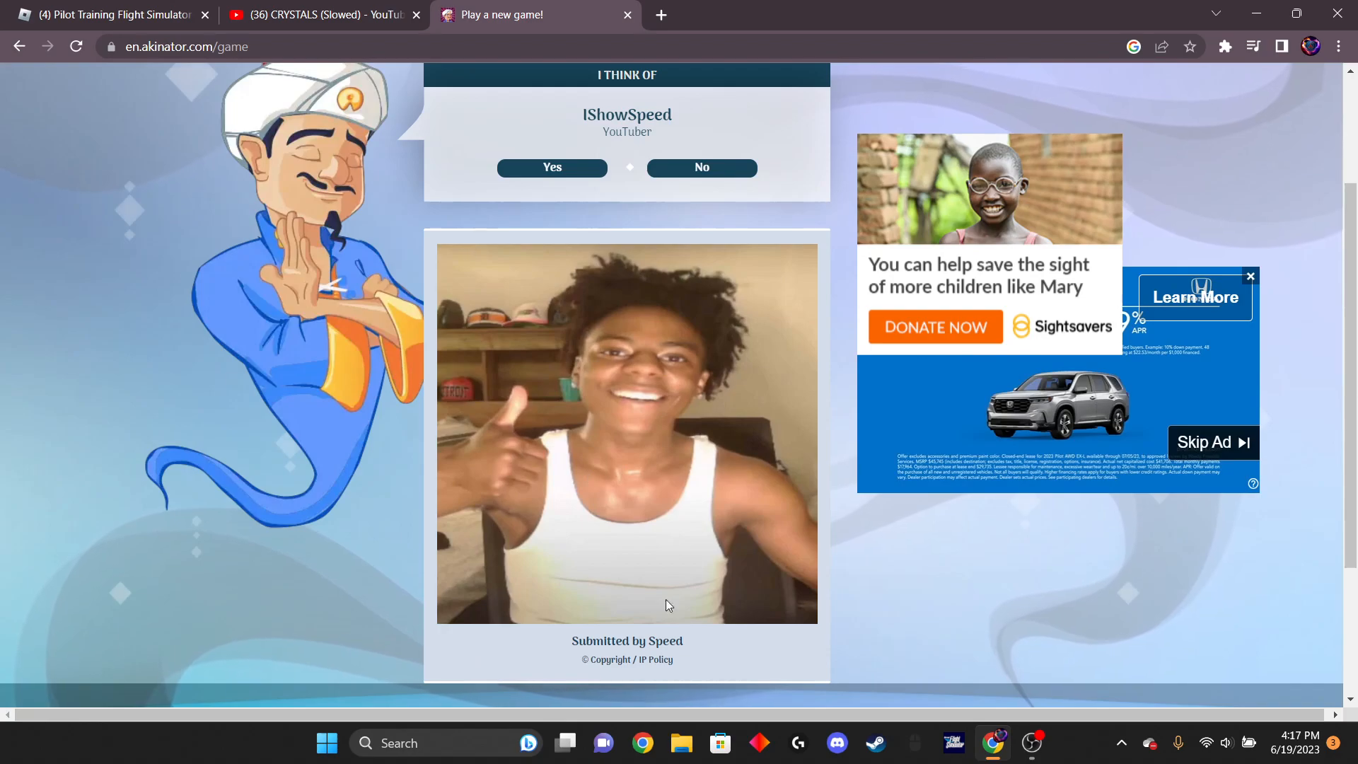